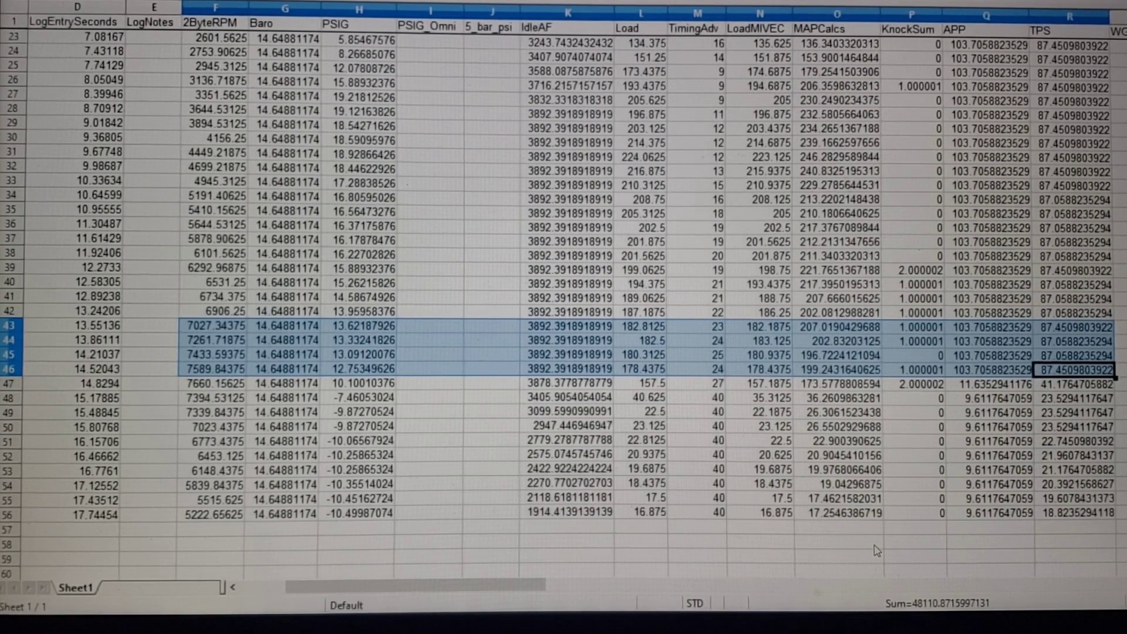
mouse_move(438, 424)
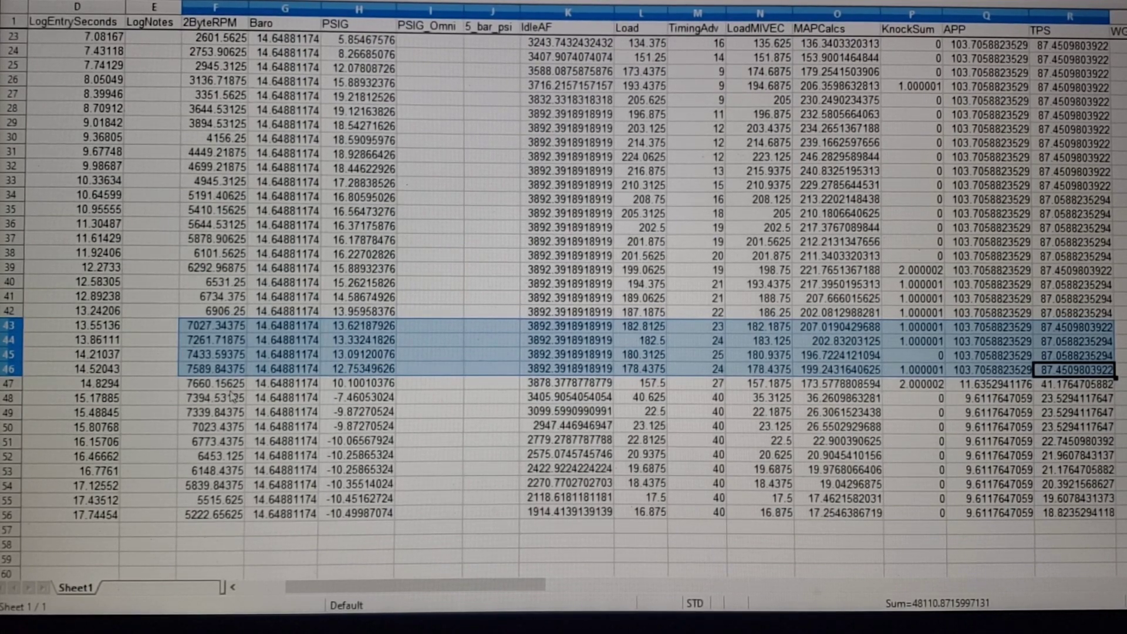
mouse_move(231, 398)
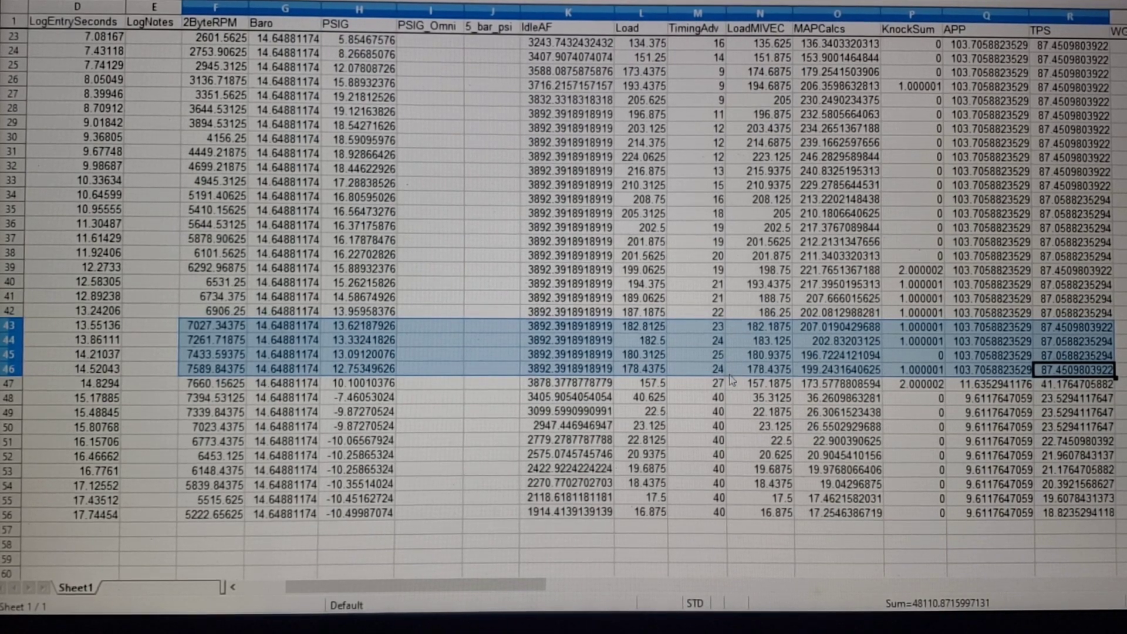
mouse_move(732, 231)
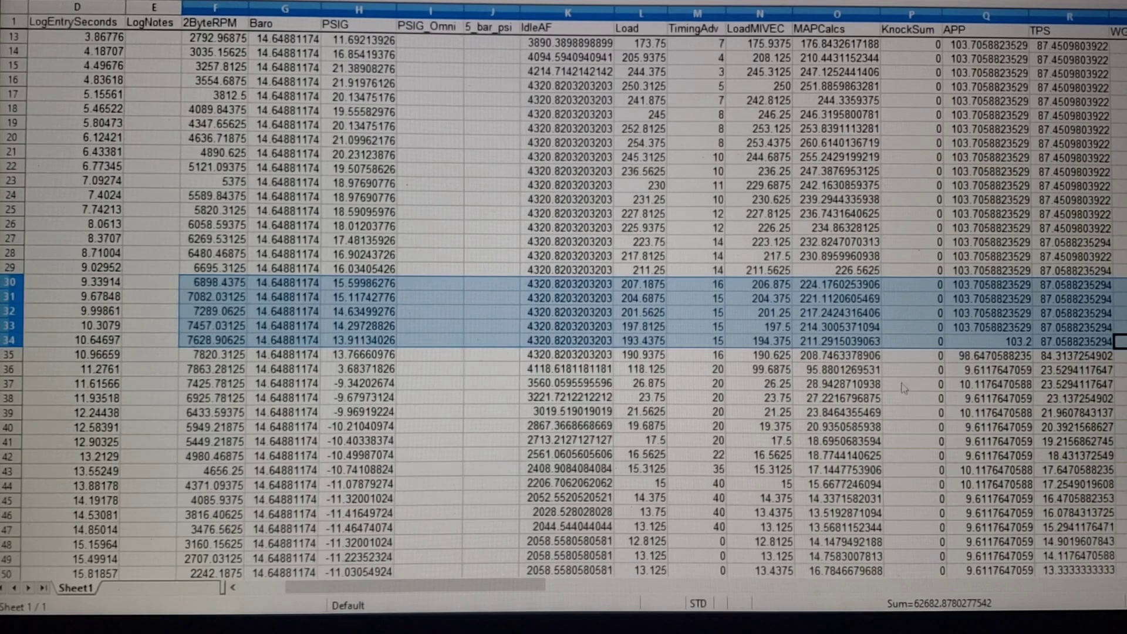
mouse_move(930, 377)
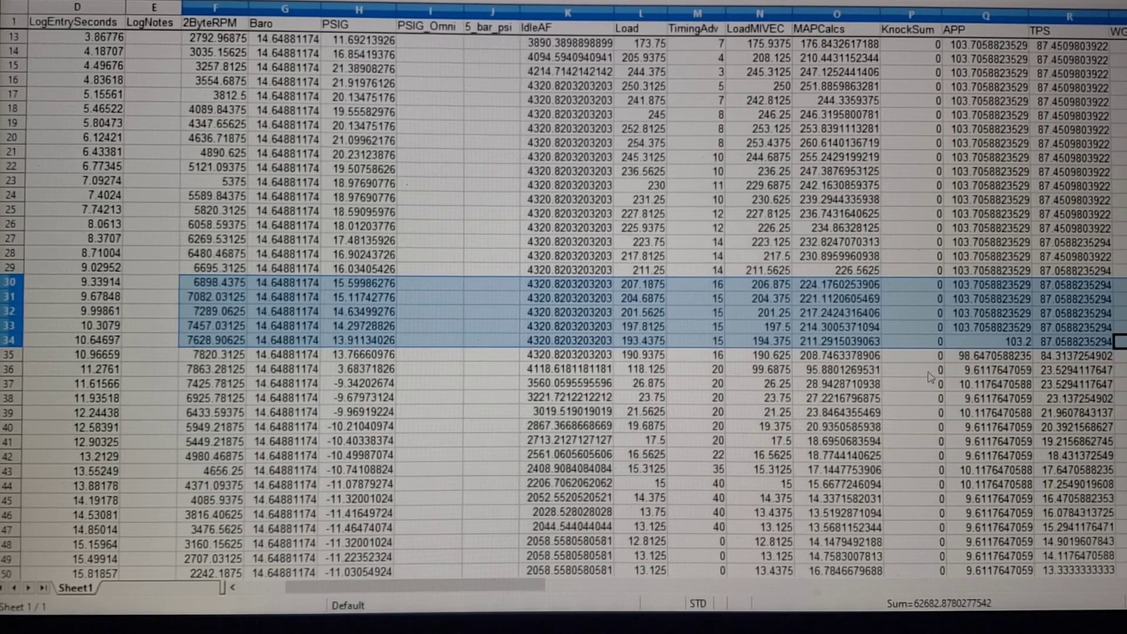
mouse_move(900, 474)
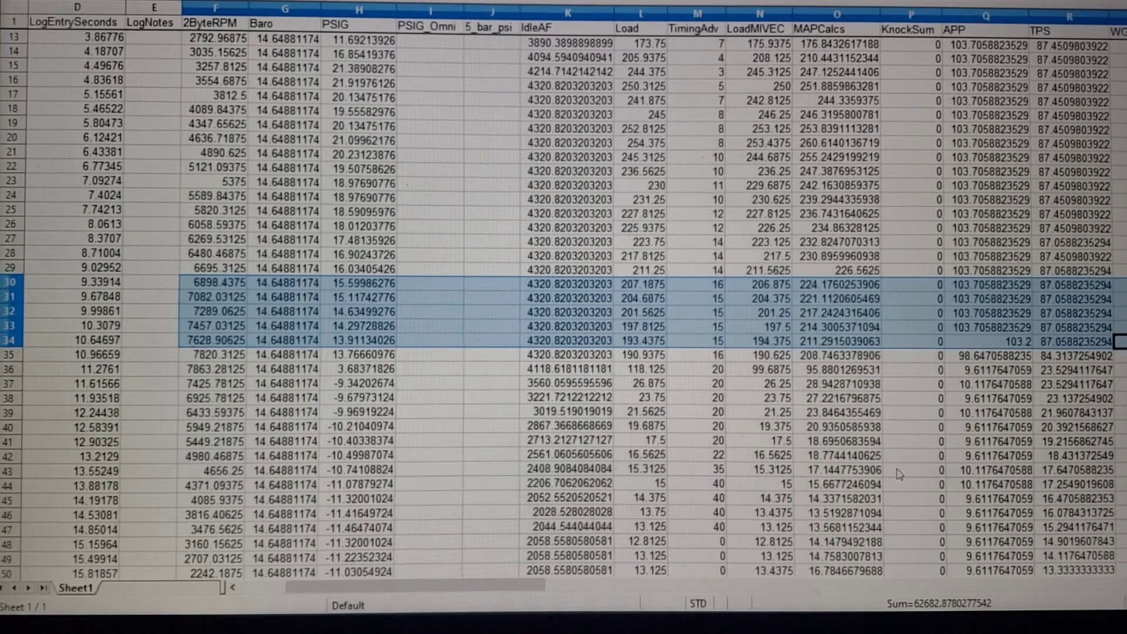